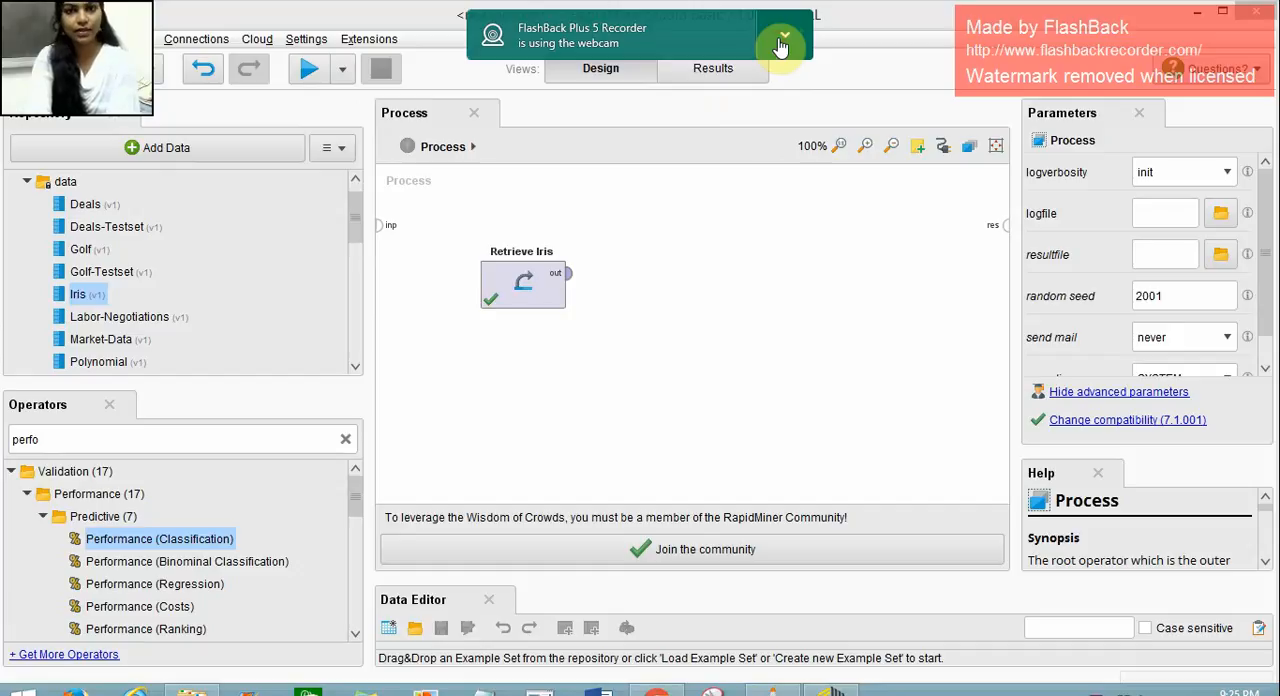
Dismiss the recorder popup and replace the operator search text with 'va' to list validation operators.
{"action": "left_click", "coordinate": [784, 37]}
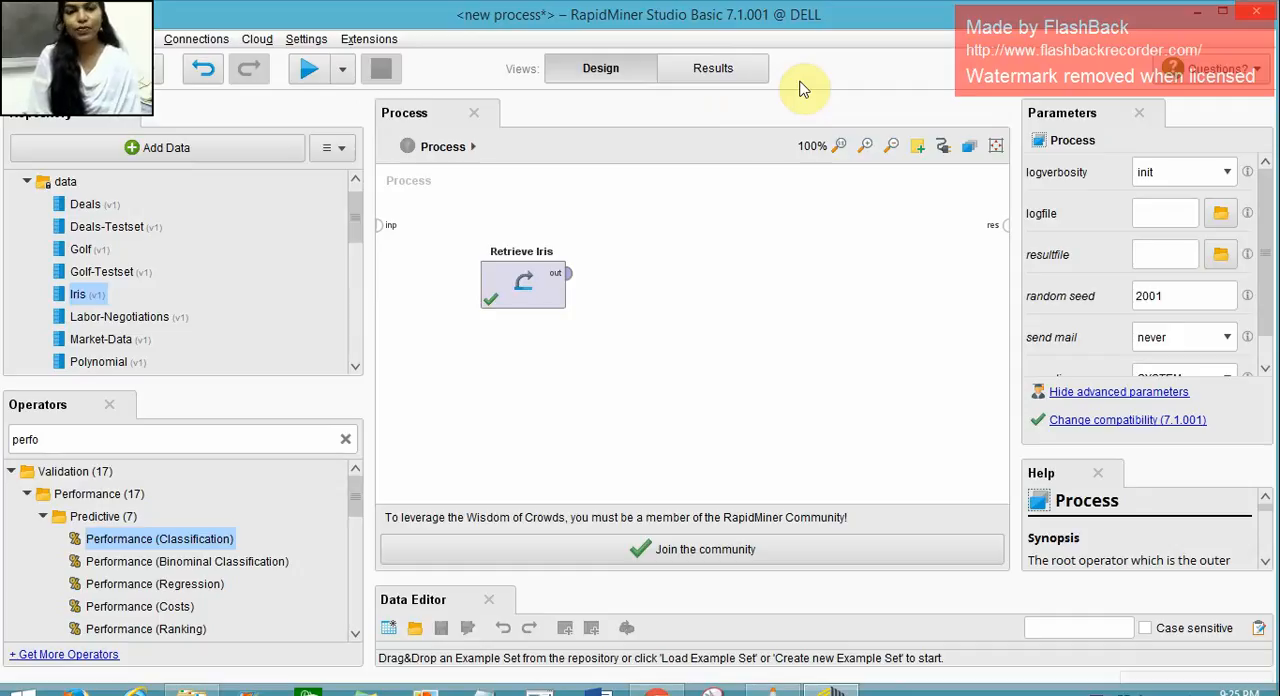
{"action": "mouse_move", "coordinate": [363, 265]}
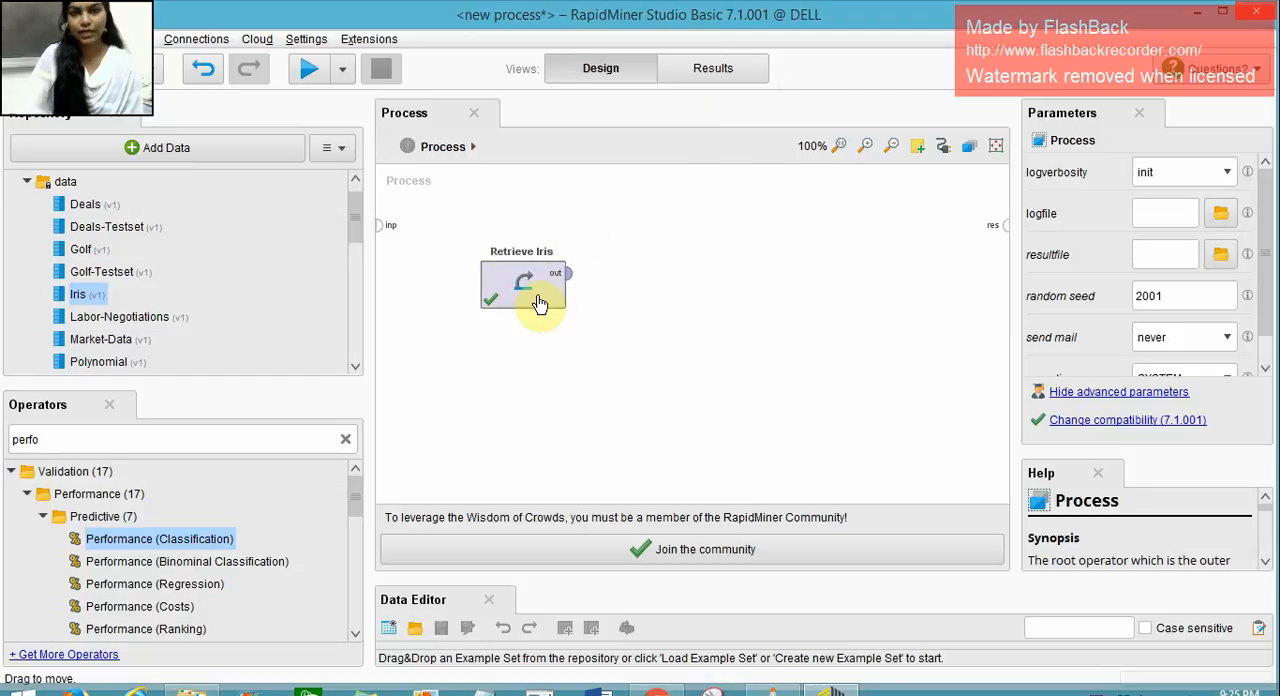
{"action": "left_click", "coordinate": [145, 439]}
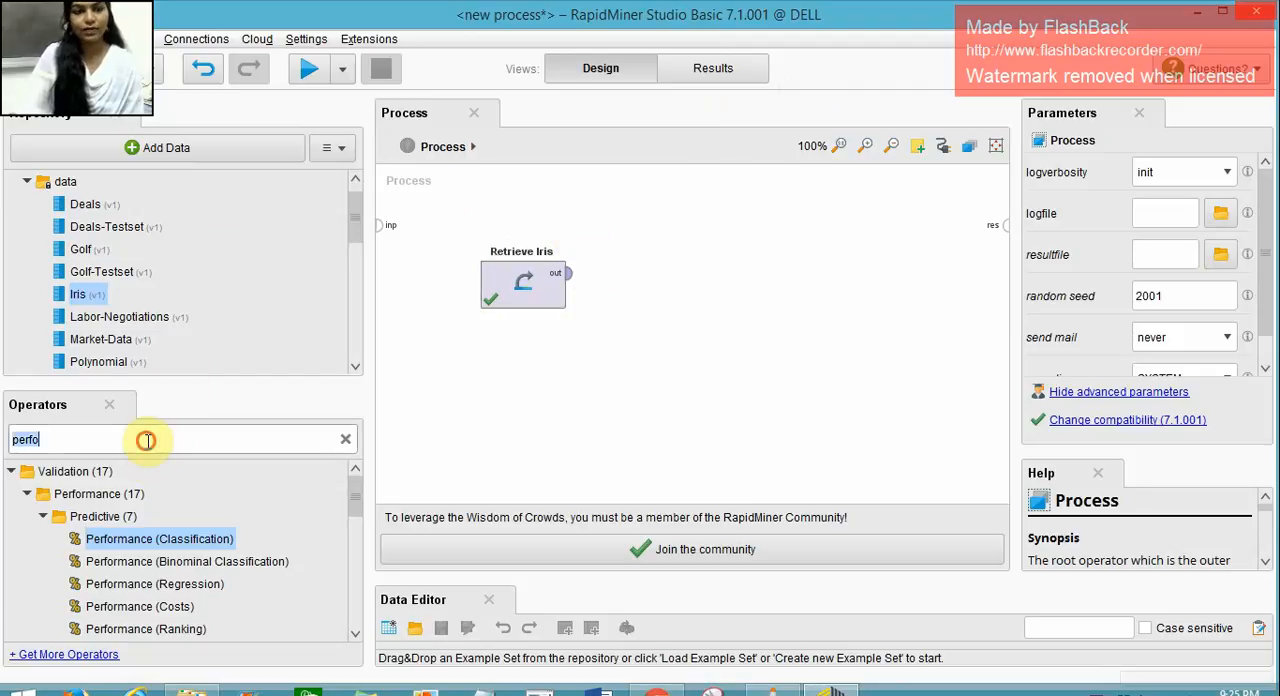
{"action": "type", "text": "validat"}
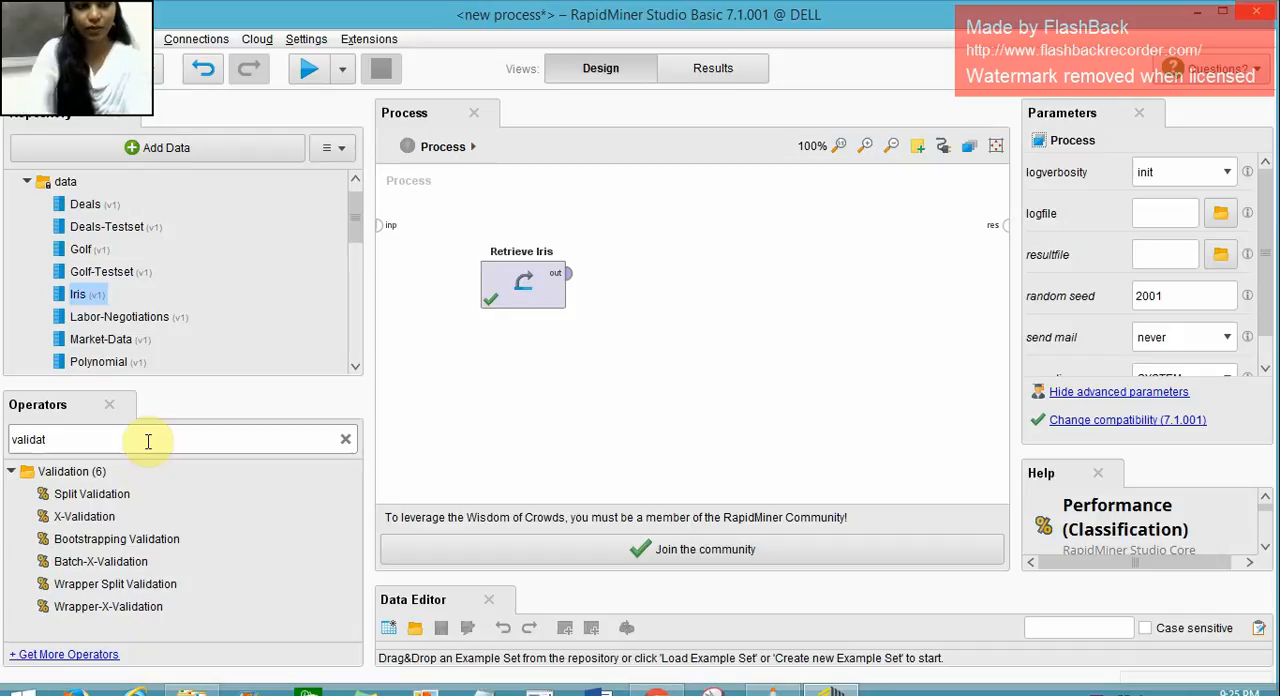
Add an X-Validation operator, open its Training/Testing subprocess, and search operators for 'naive'.
{"action": "left_click_drag", "start_coordinate": [84, 516], "coordinate": [585, 260]}
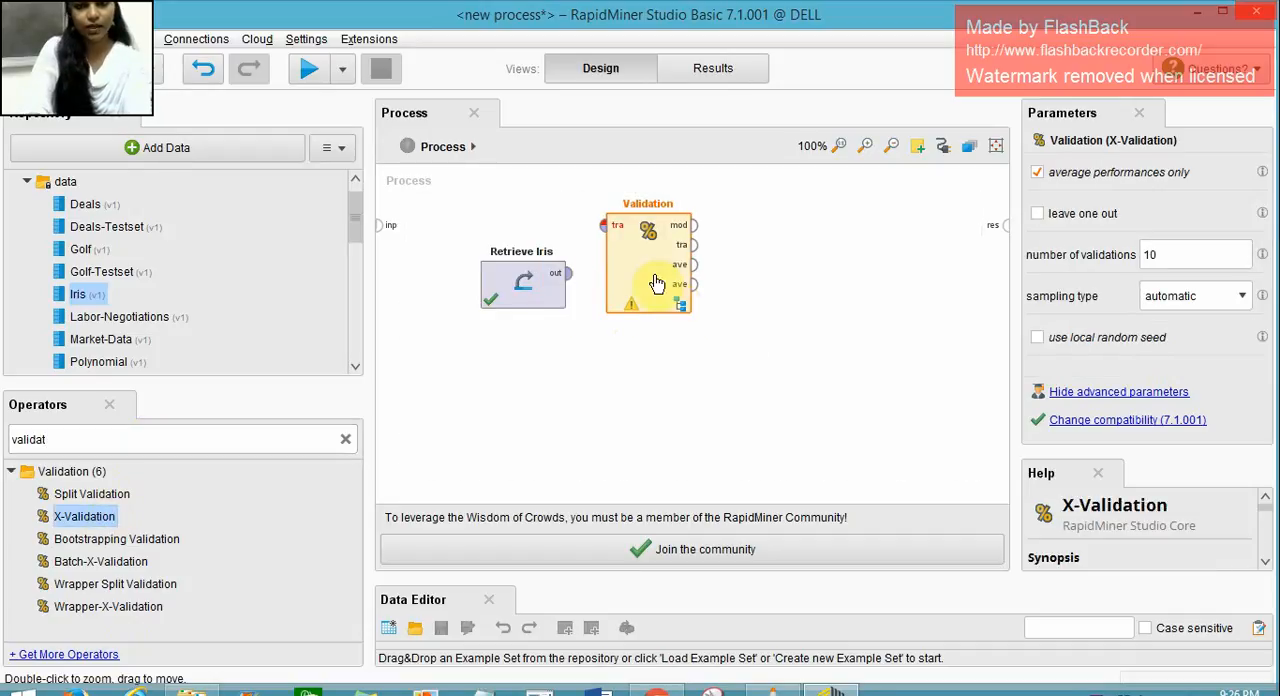
{"action": "double_click", "coordinate": [648, 260]}
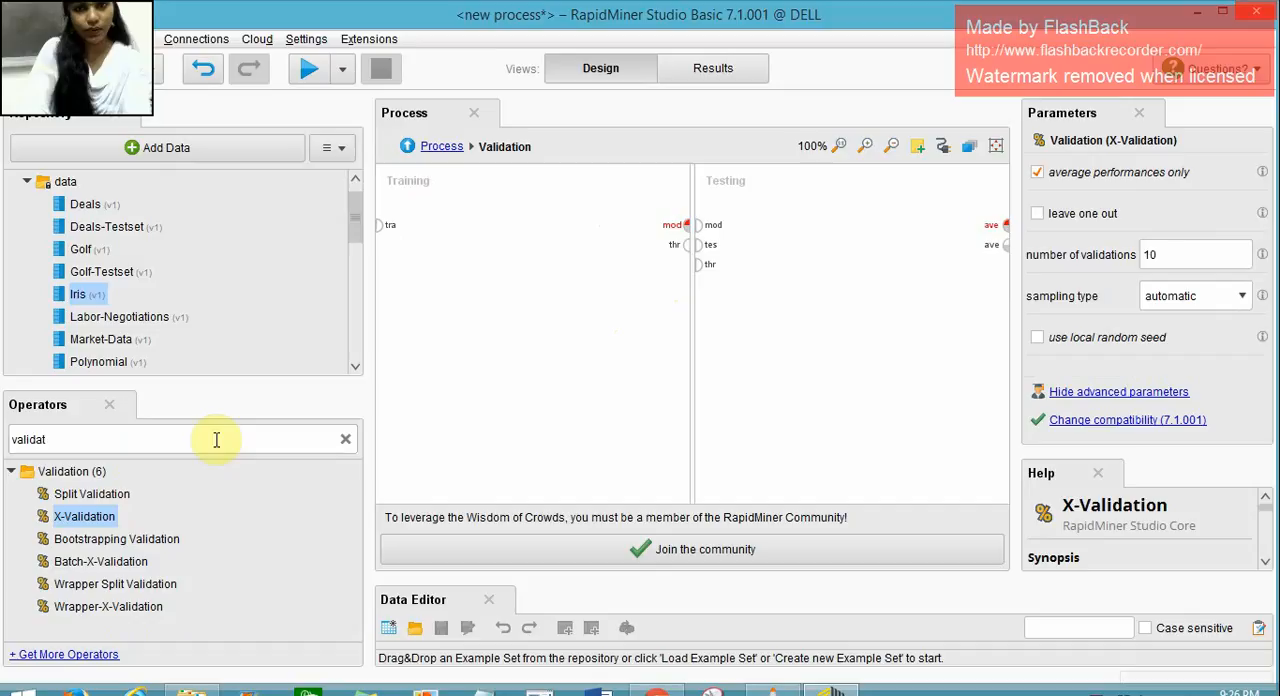
{"action": "left_click", "coordinate": [346, 439]}
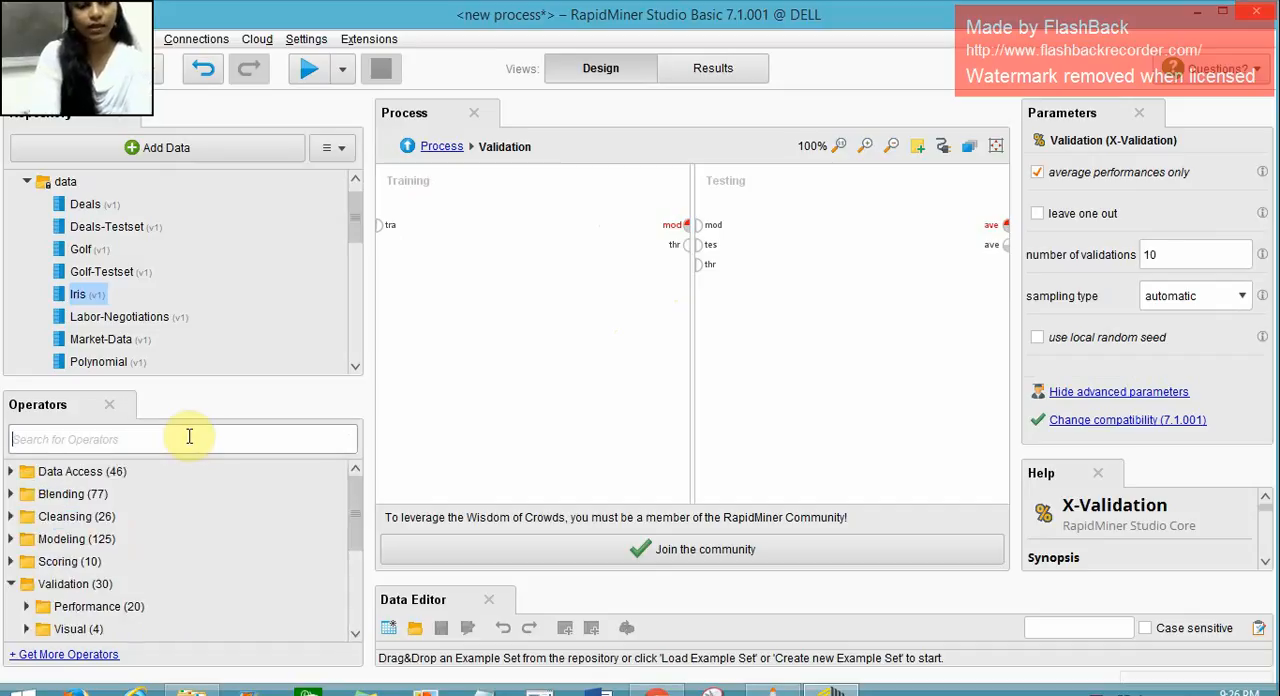
{"action": "type", "text": "naive"}
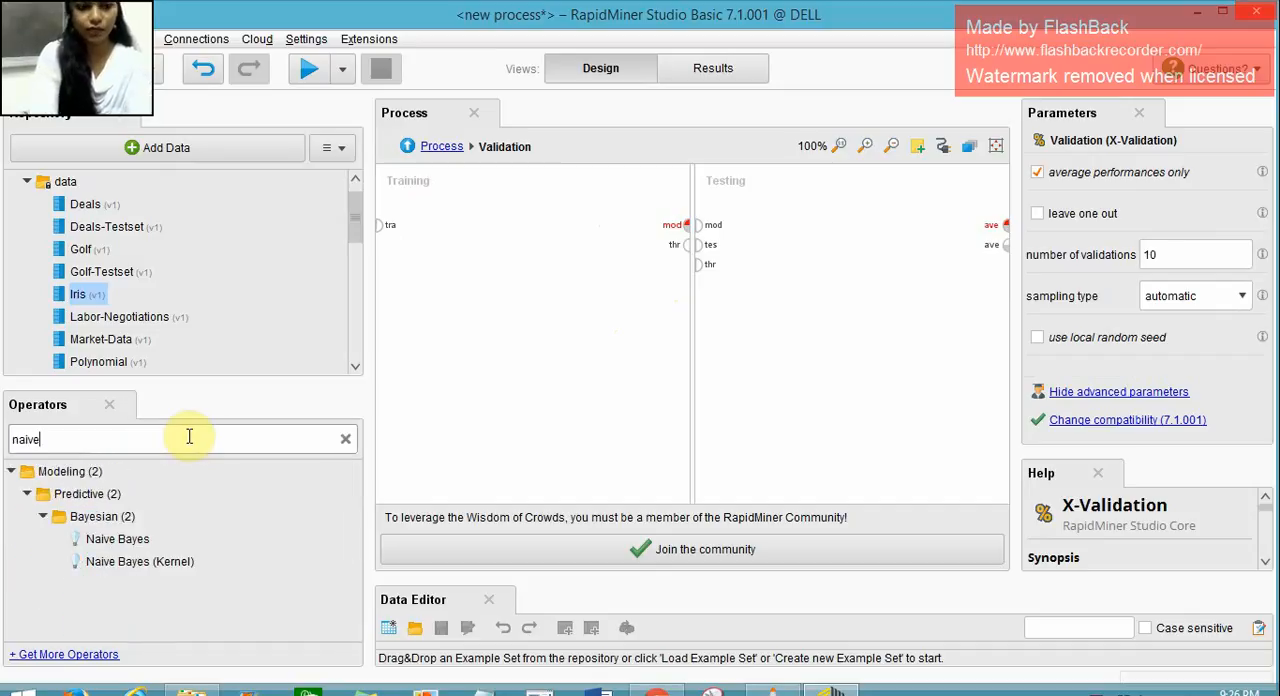
Place Naive Bayes in Training, then Apply Model and Performance (Classification) in Testing.
{"action": "left_click_drag", "start_coordinate": [117, 539], "coordinate": [460, 235]}
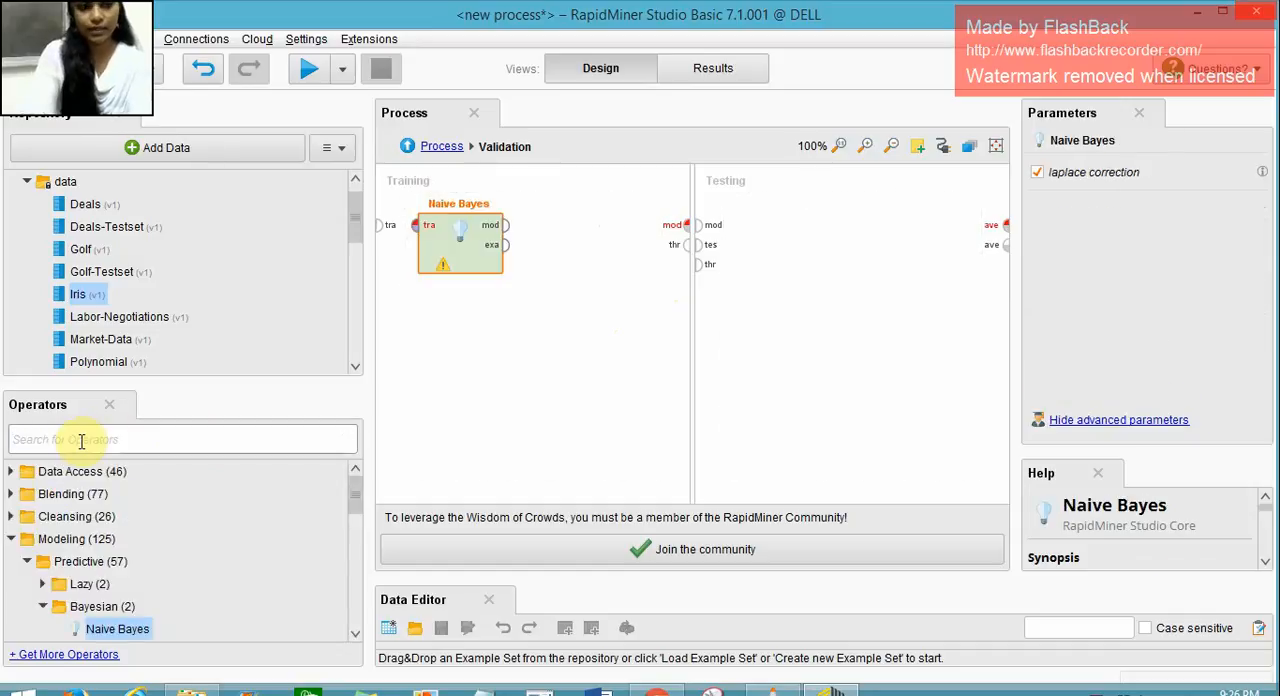
{"action": "type", "text": "appl"}
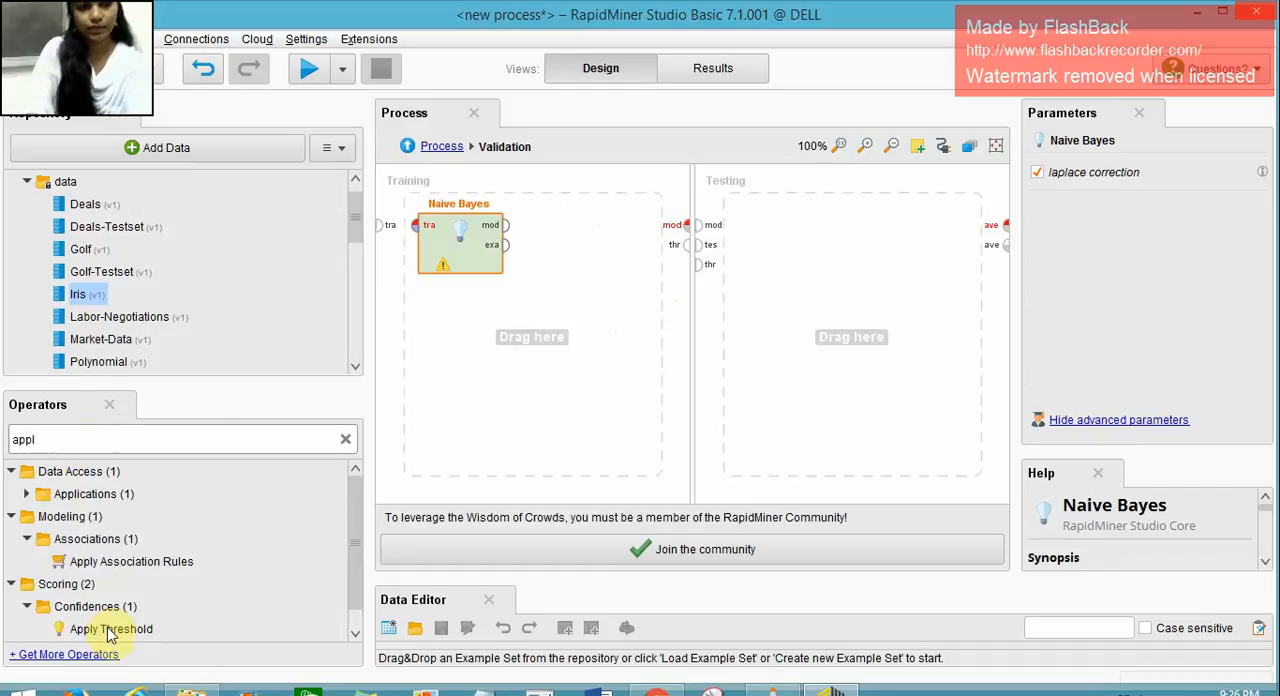
{"action": "scroll", "scroll_direction": "down", "scroll_amount": 3}
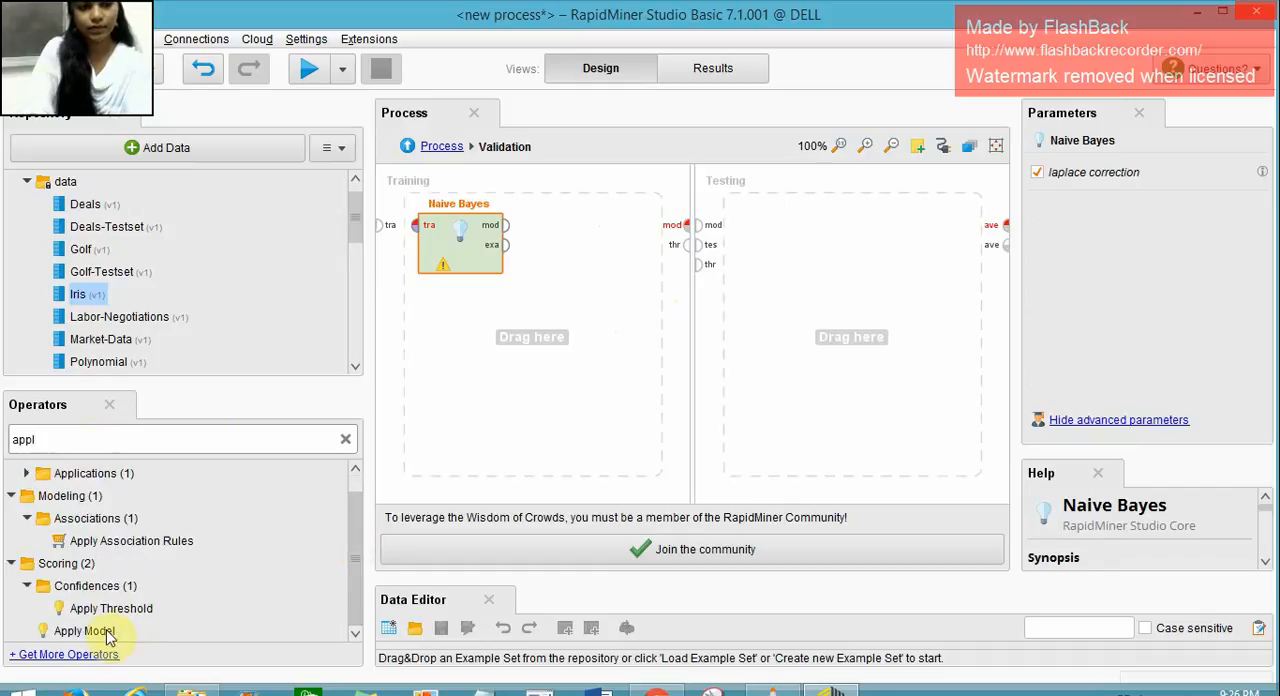
{"action": "left_click_drag", "start_coordinate": [84, 630], "coordinate": [778, 290]}
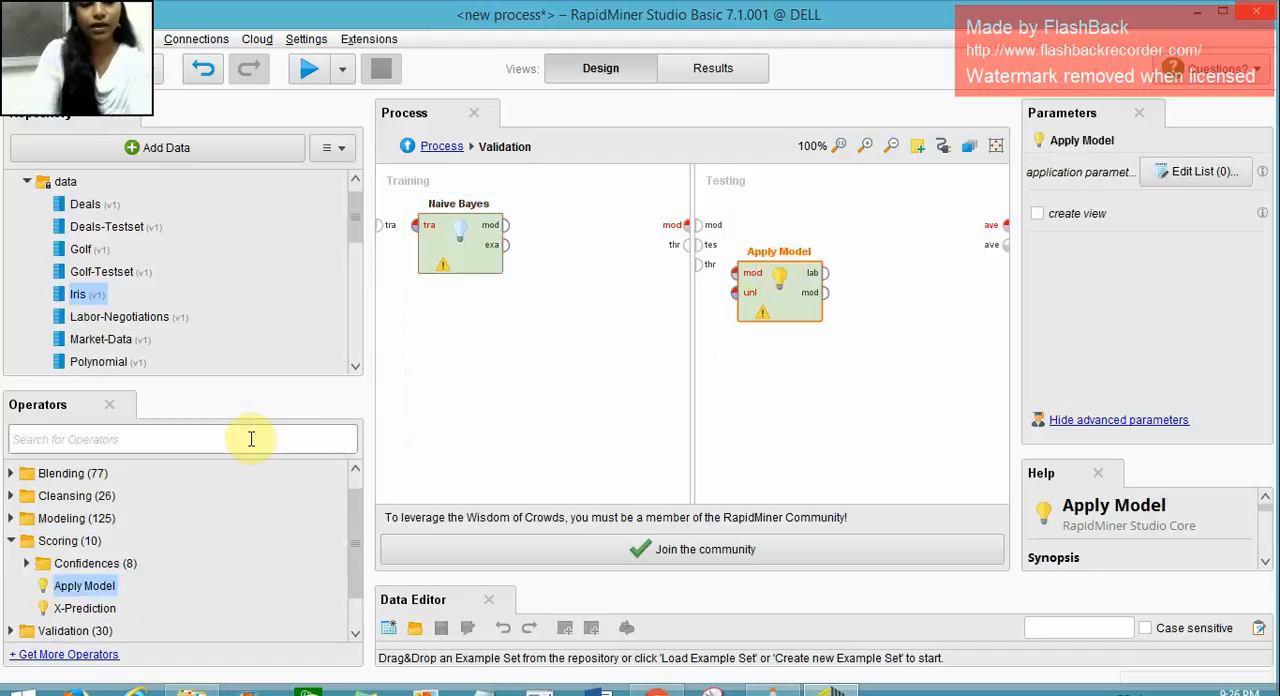
{"action": "type", "text": "perf"}
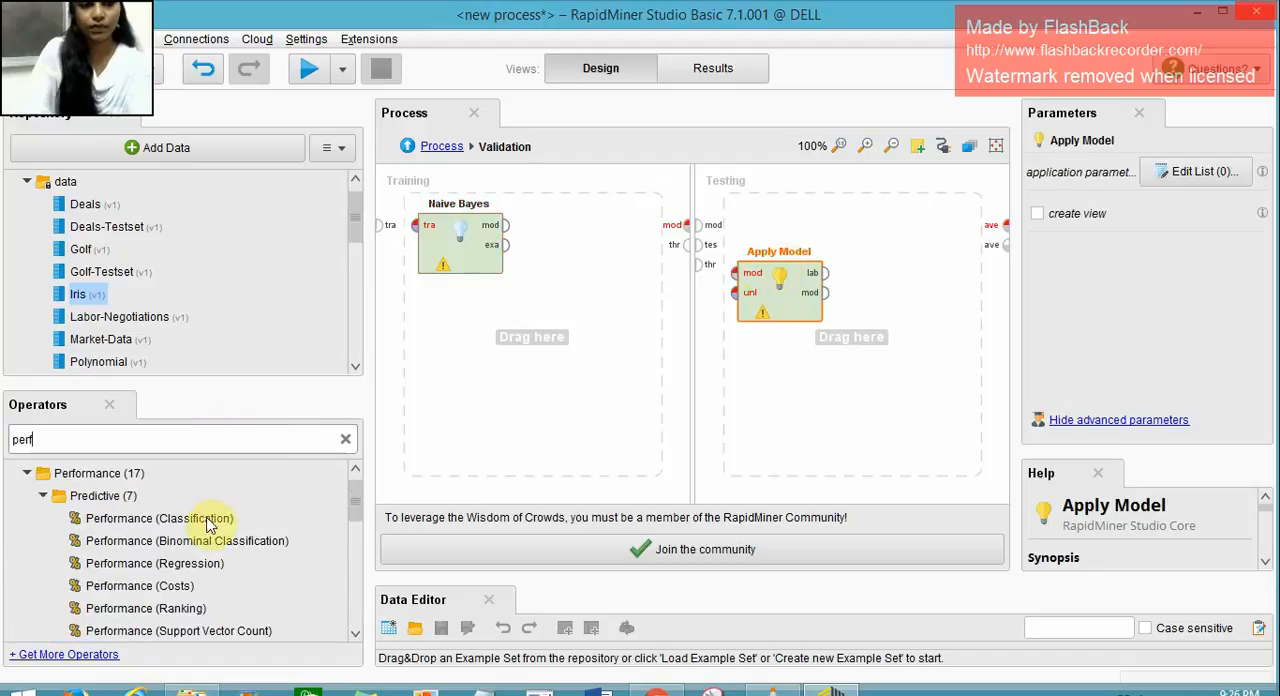
{"action": "left_click_drag", "start_coordinate": [159, 518], "coordinate": [904, 290]}
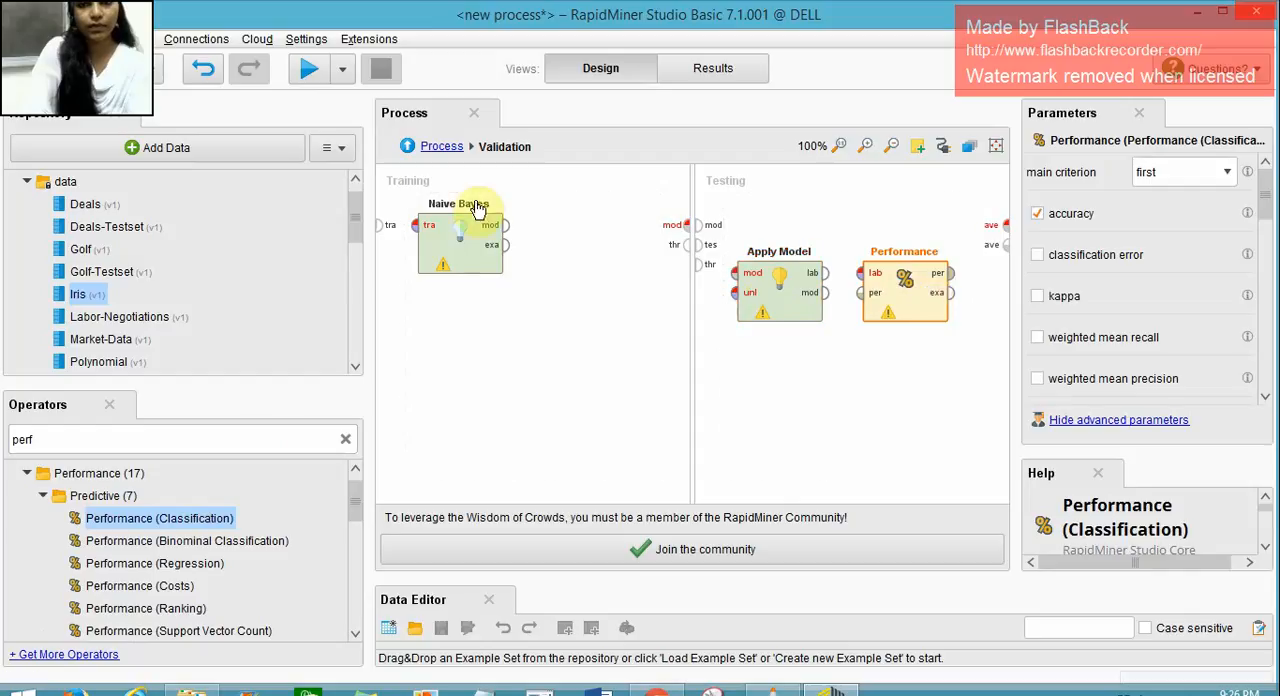
{"action": "left_click", "coordinate": [398, 230]}
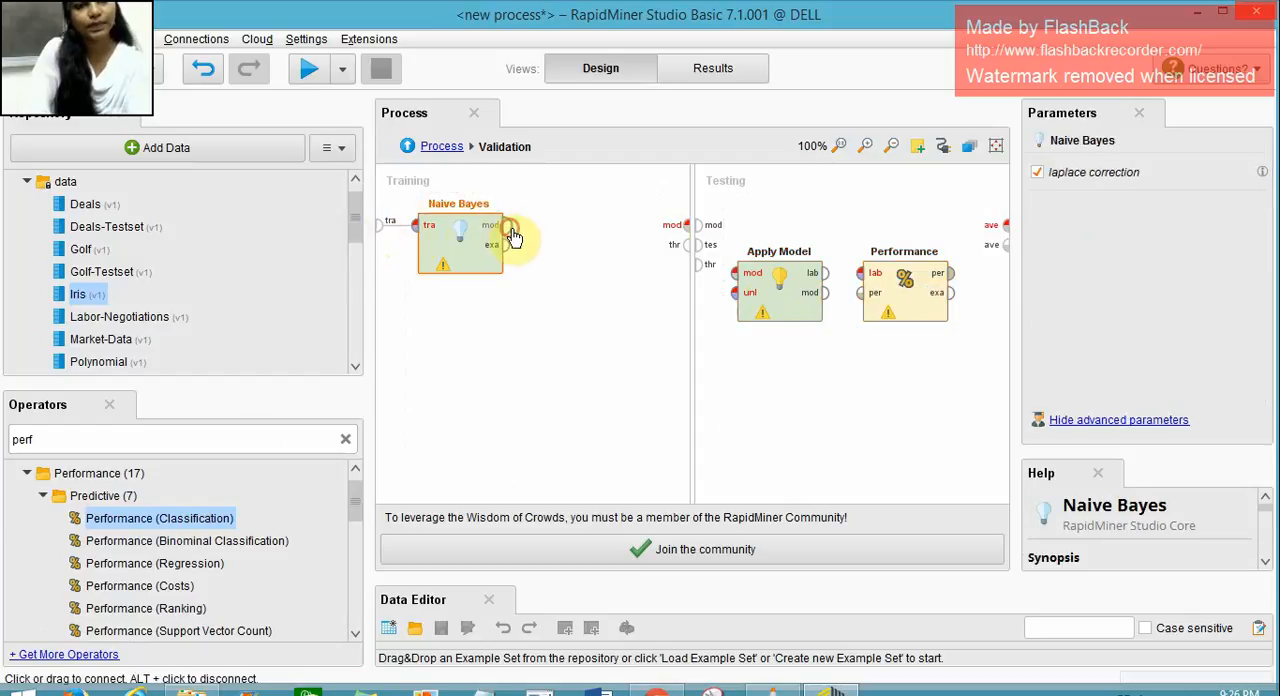
Connect Naive Bayes's model to the training output and Apply Model's labelled data to Performance.
{"action": "left_click_drag", "start_coordinate": [505, 224], "coordinate": [672, 220]}
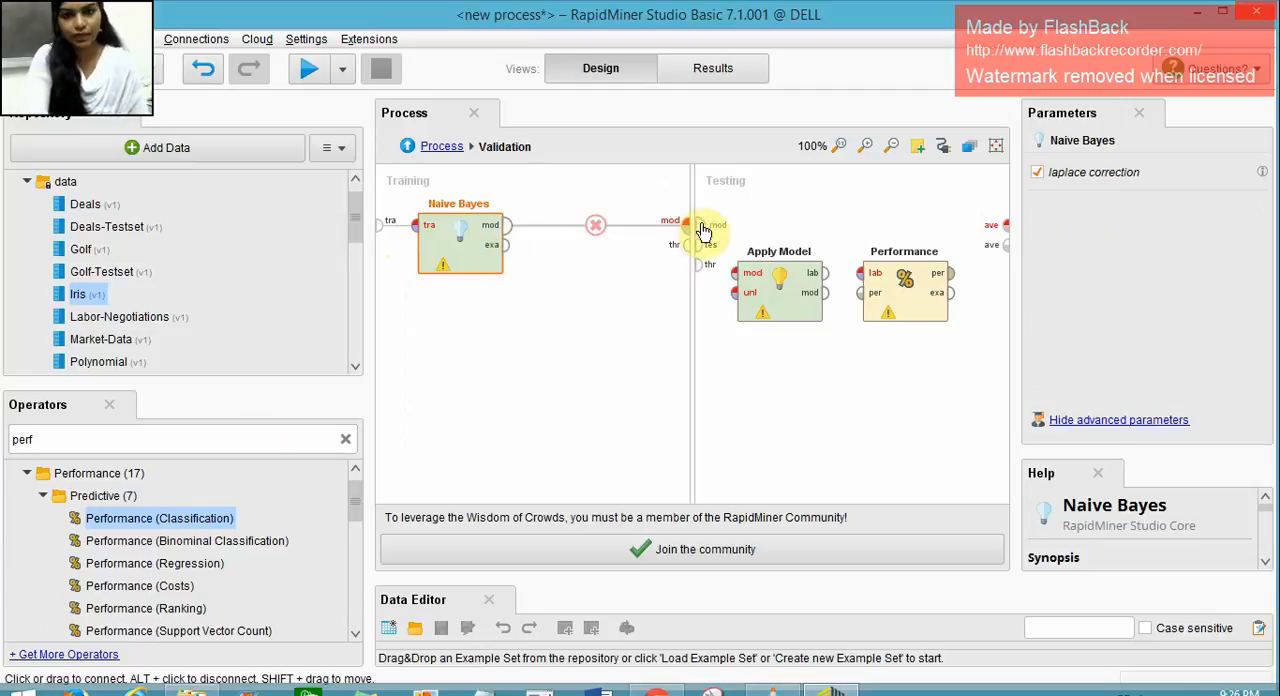
{"action": "left_click", "coordinate": [705, 240]}
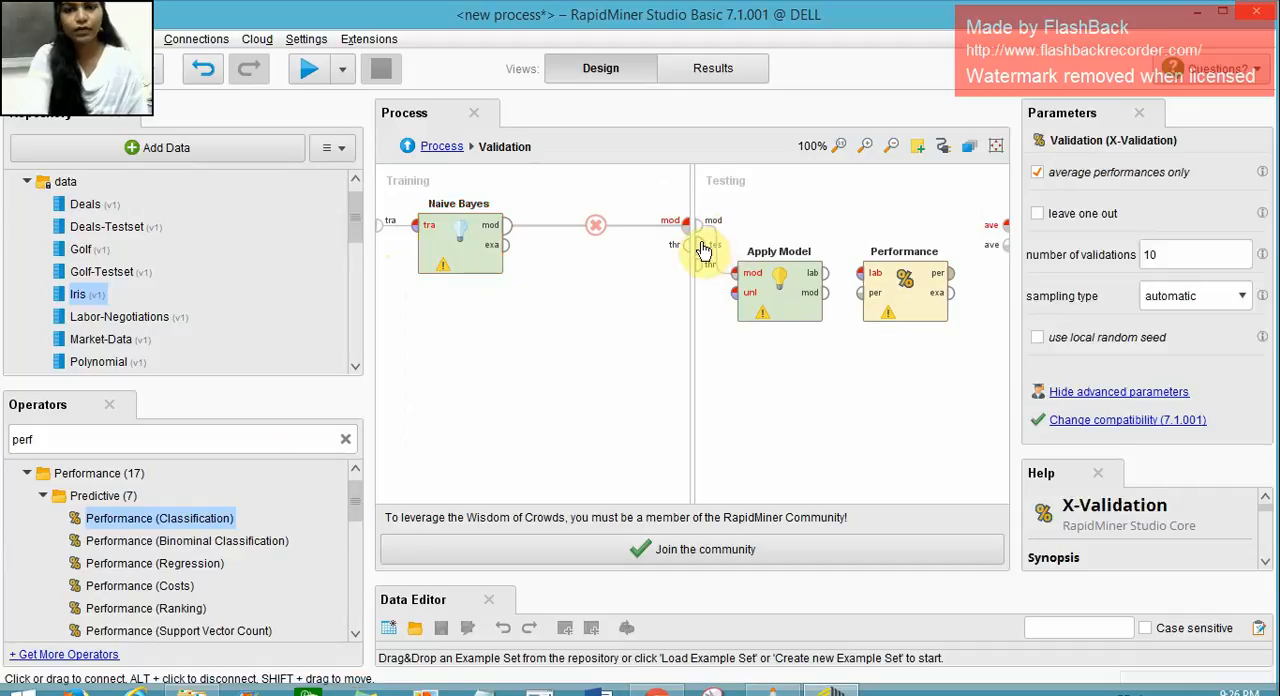
{"action": "mouse_move", "coordinate": [740, 295]}
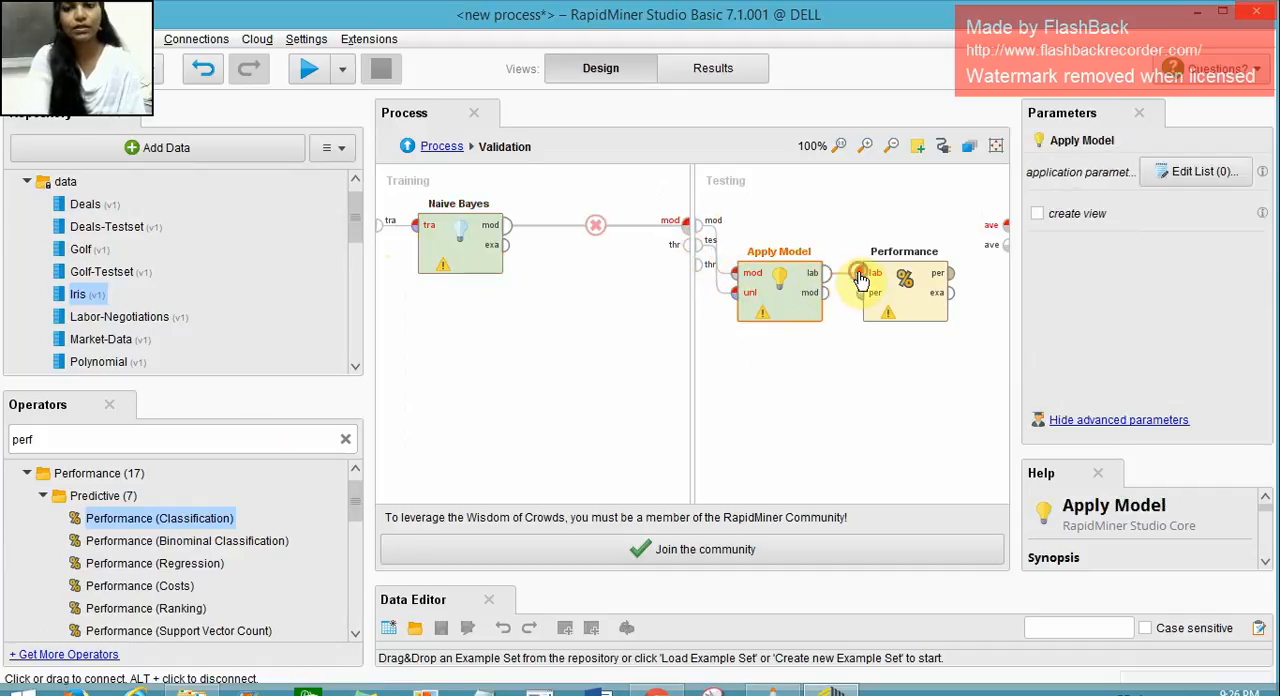
{"action": "left_click", "coordinate": [903, 290]}
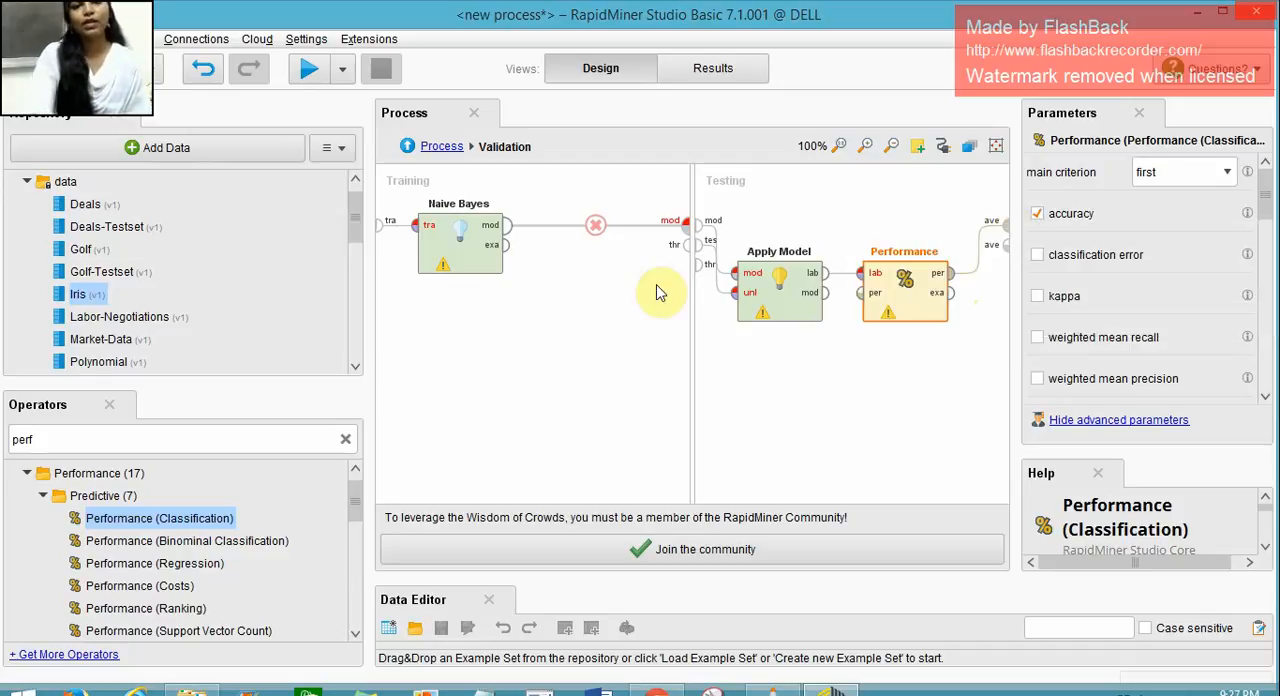
{"action": "left_click", "coordinate": [458, 240]}
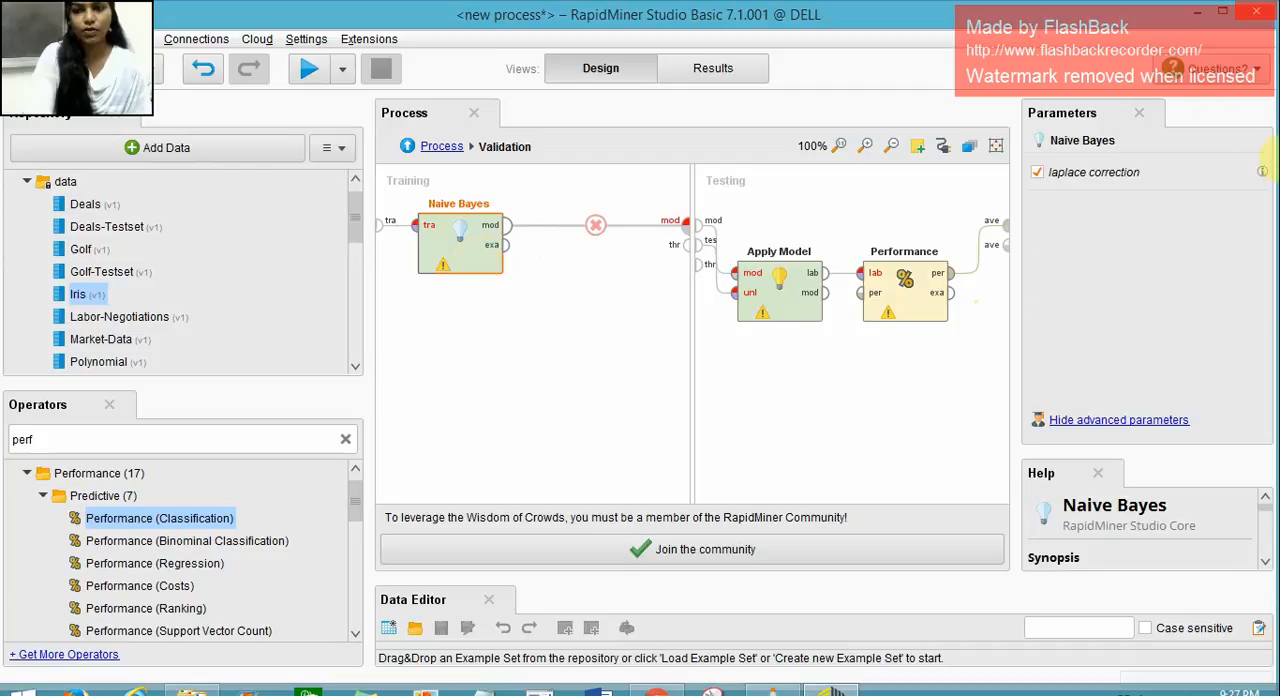
{"action": "mouse_move", "coordinate": [1183, 160]}
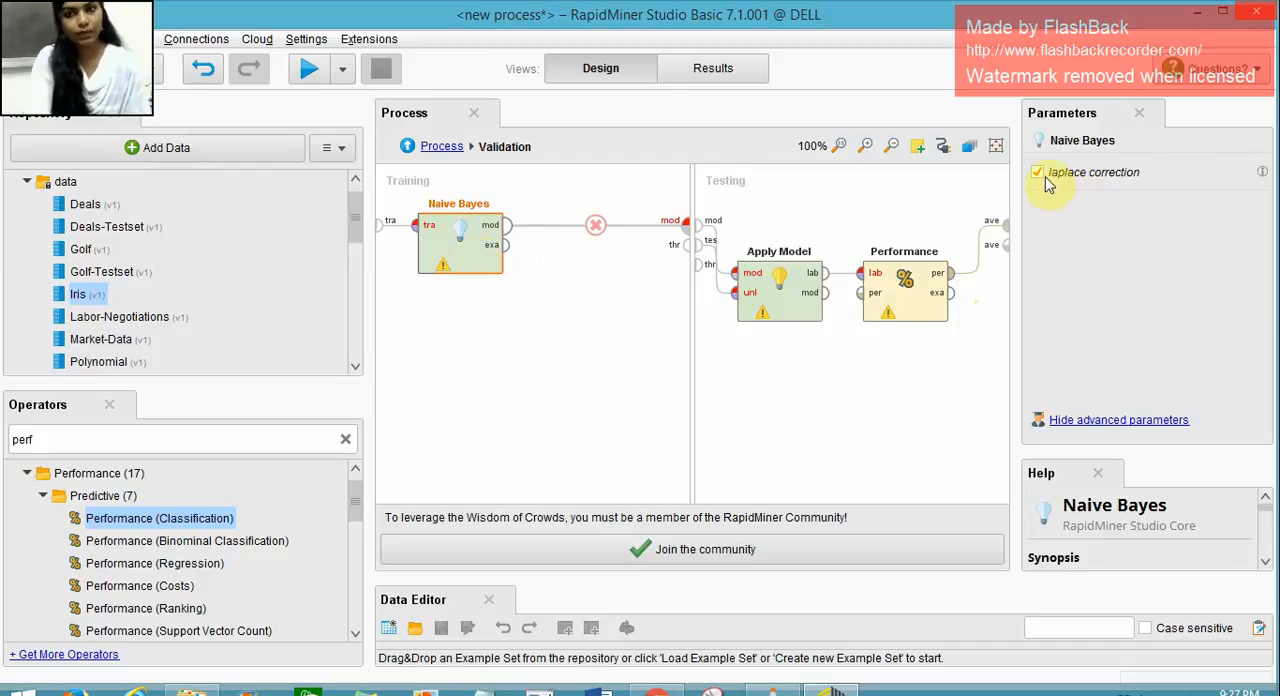
{"action": "left_click", "coordinate": [1037, 172]}
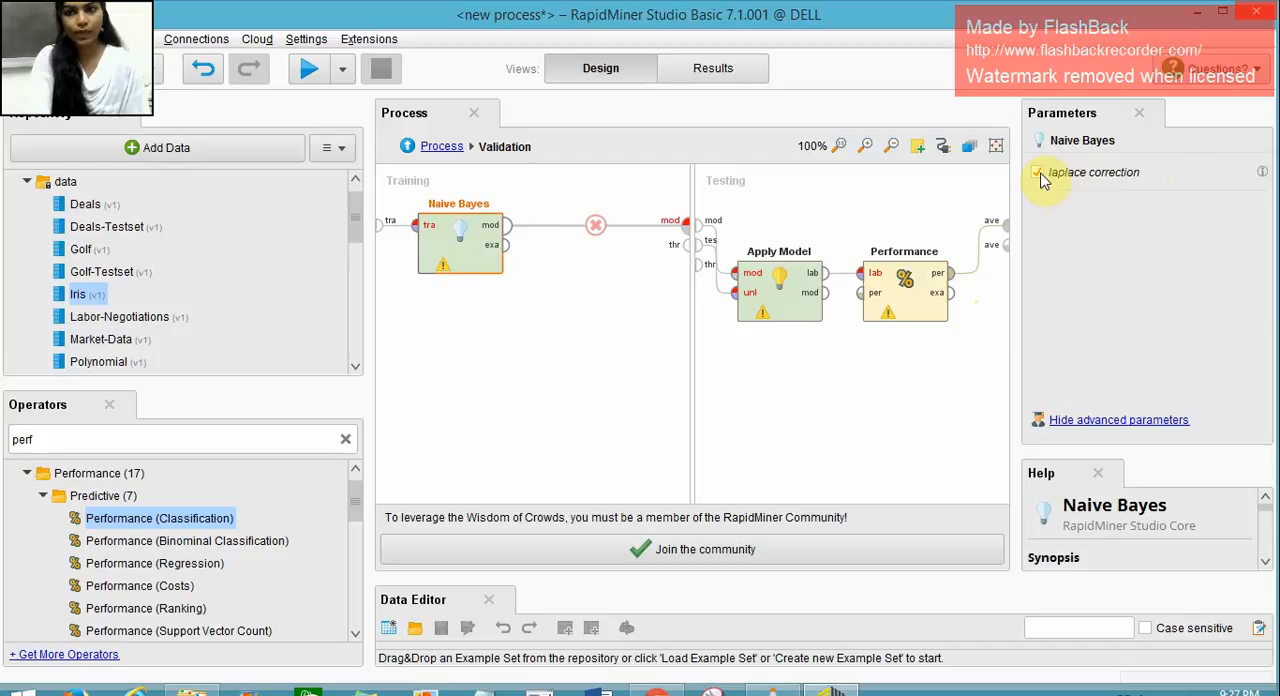
{"action": "left_click", "coordinate": [1037, 172]}
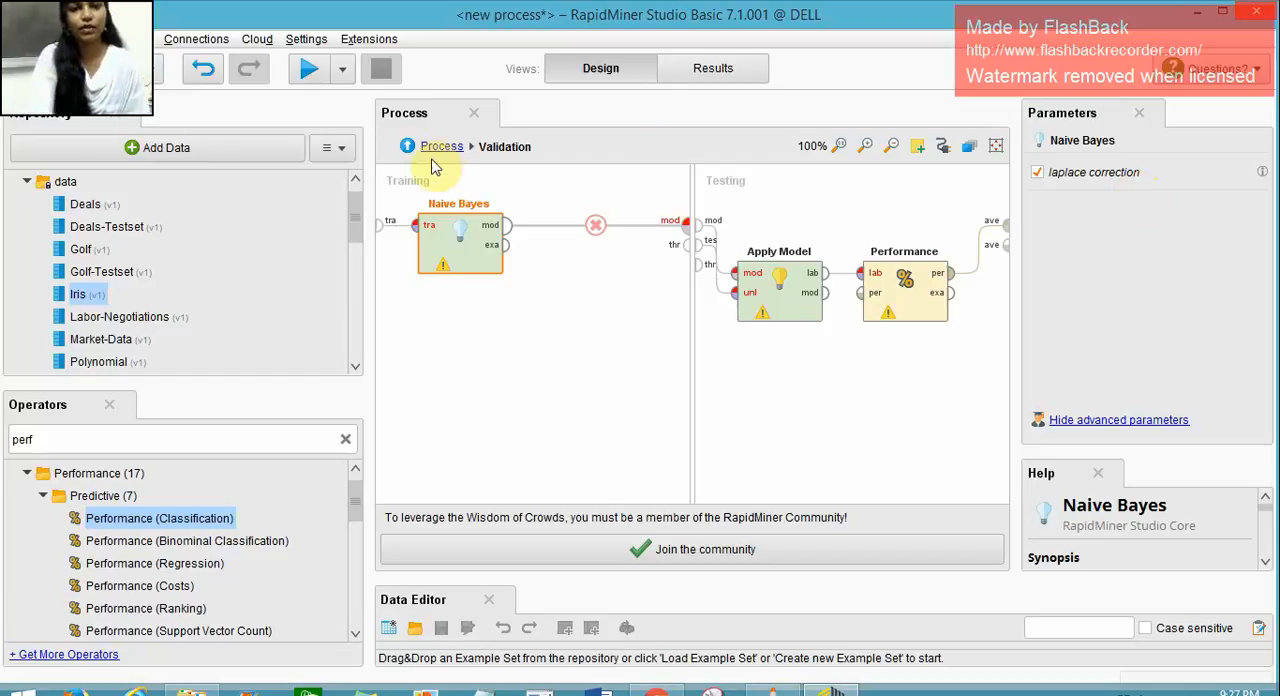
At the top level, feed Iris into X-Validation, route outputs to results, and run the process.
{"action": "left_click", "coordinate": [441, 146]}
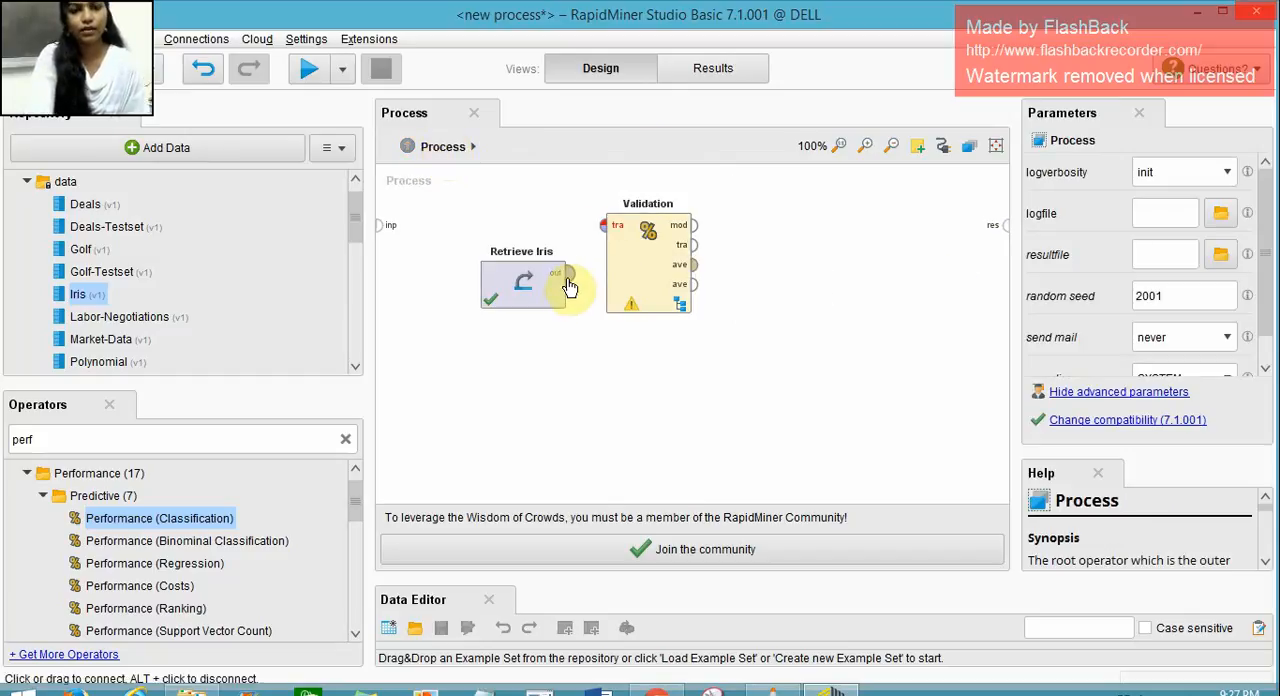
{"action": "left_click", "coordinate": [521, 283]}
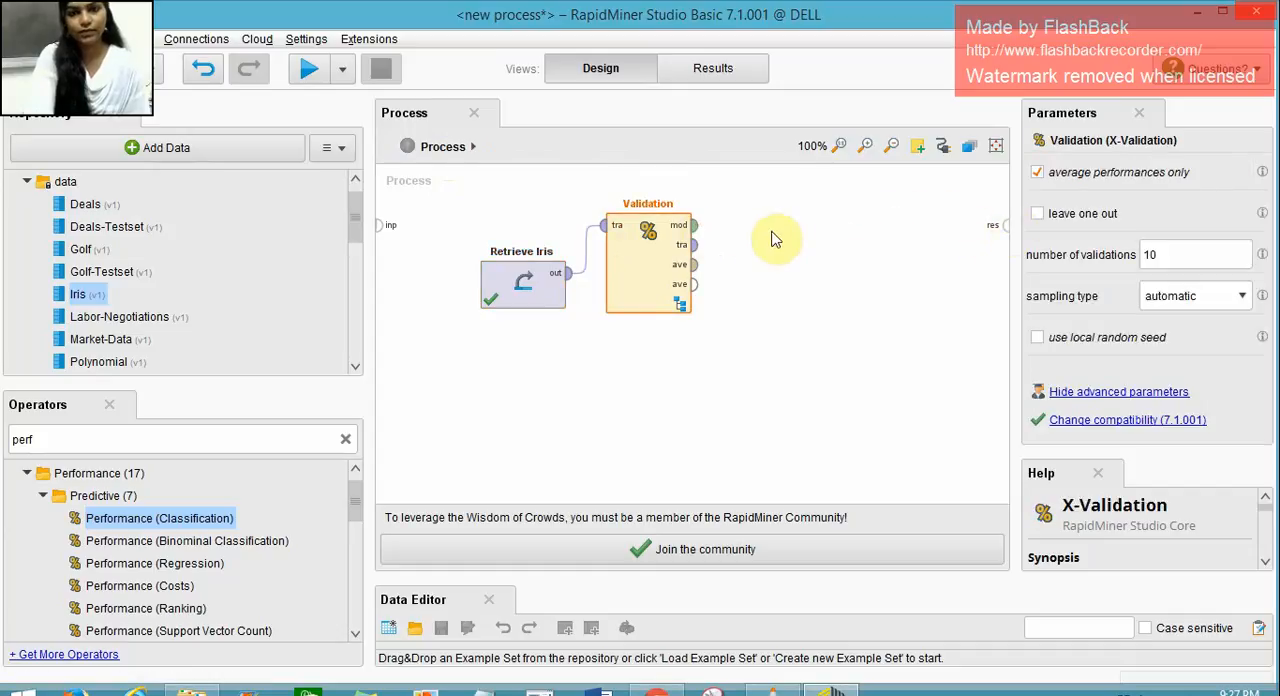
{"action": "left_click_drag", "start_coordinate": [693, 225], "coordinate": [1007, 225]}
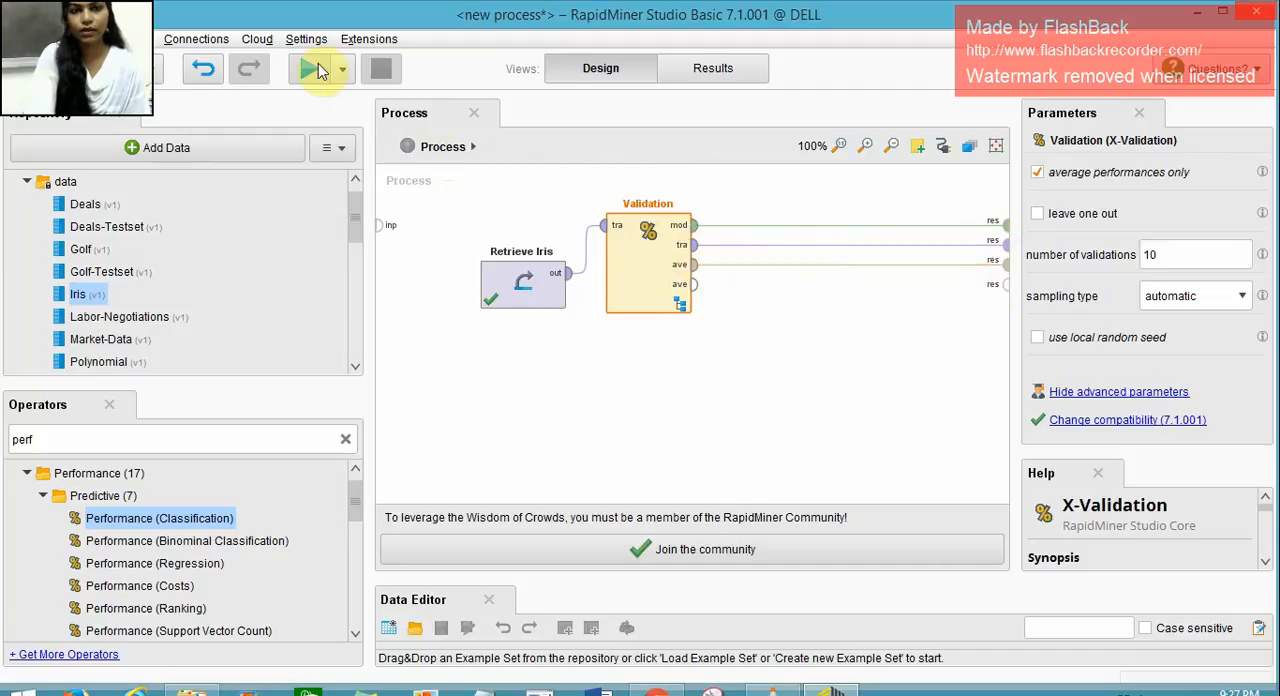
{"action": "left_click", "coordinate": [312, 68]}
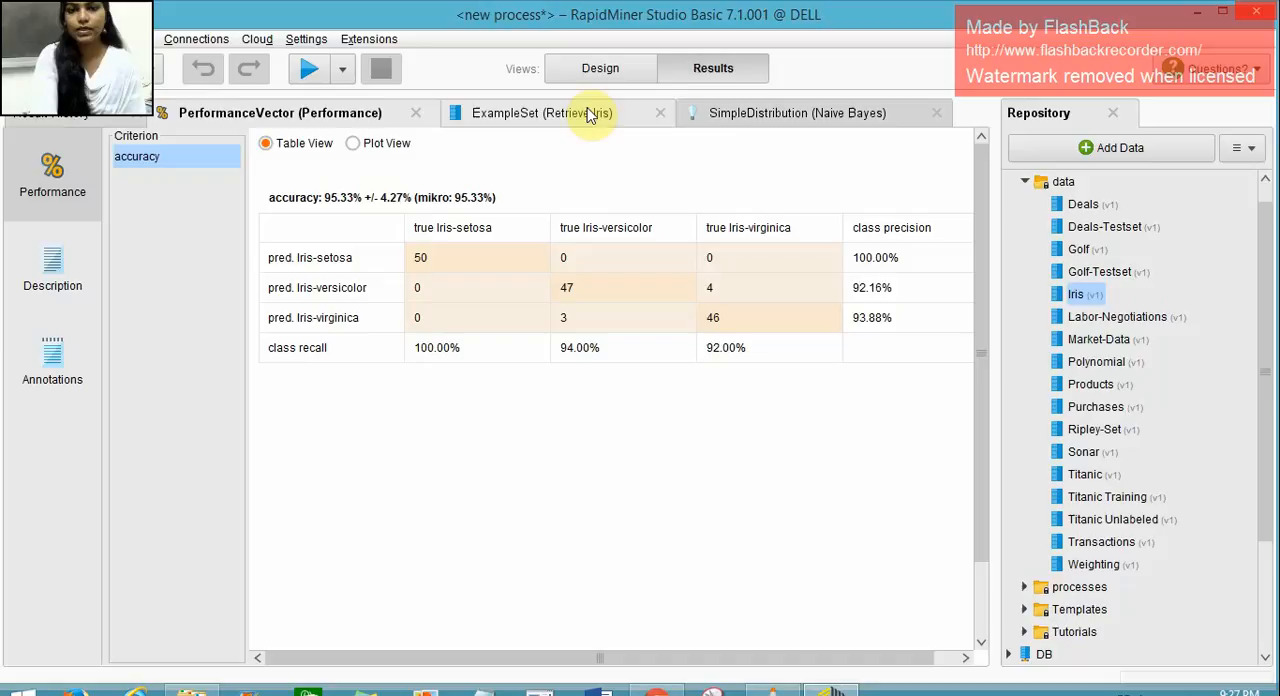
View the 150-example Iris data set and the Naive Bayes distribution model with classes at 0.333.
{"action": "left_click", "coordinate": [541, 112]}
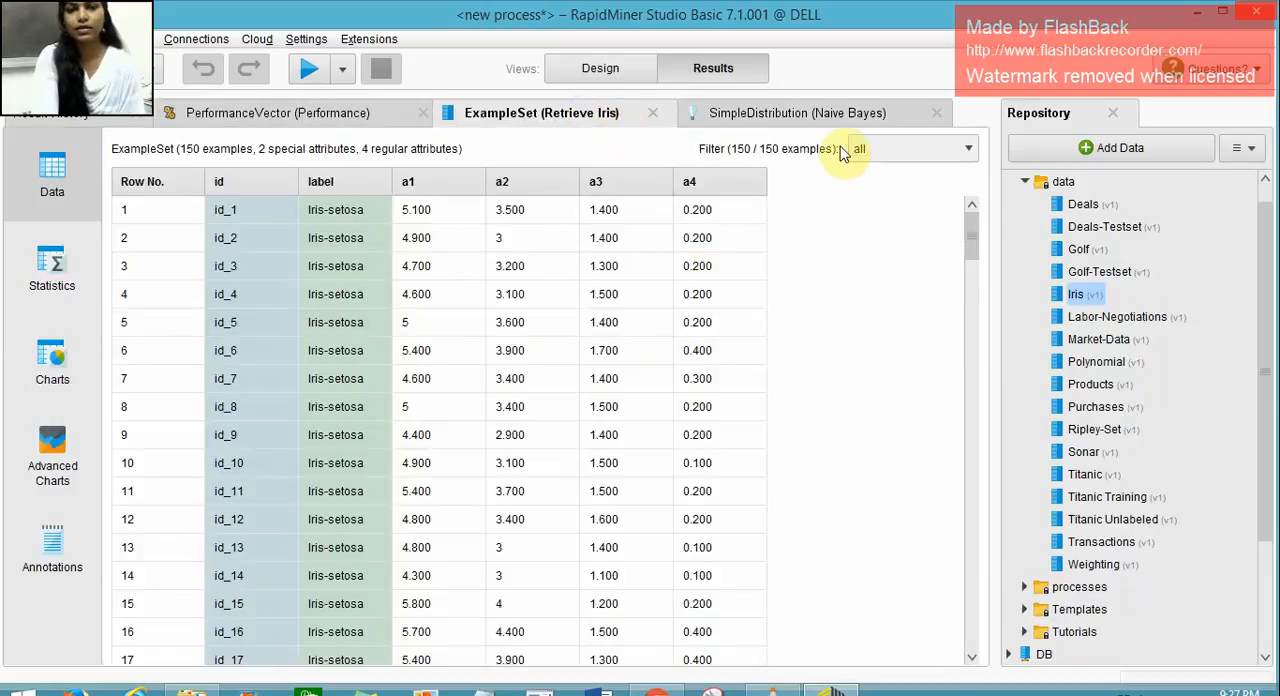
{"action": "left_click", "coordinate": [797, 112]}
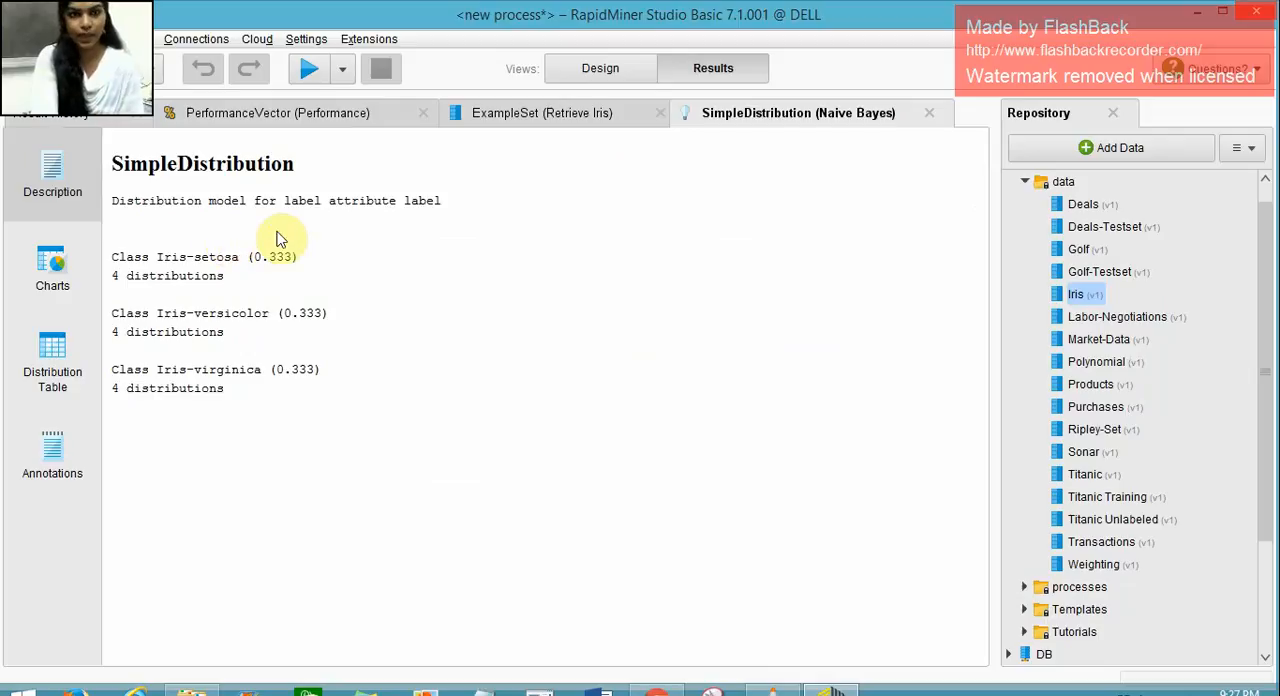
{"action": "mouse_move", "coordinate": [237, 340]}
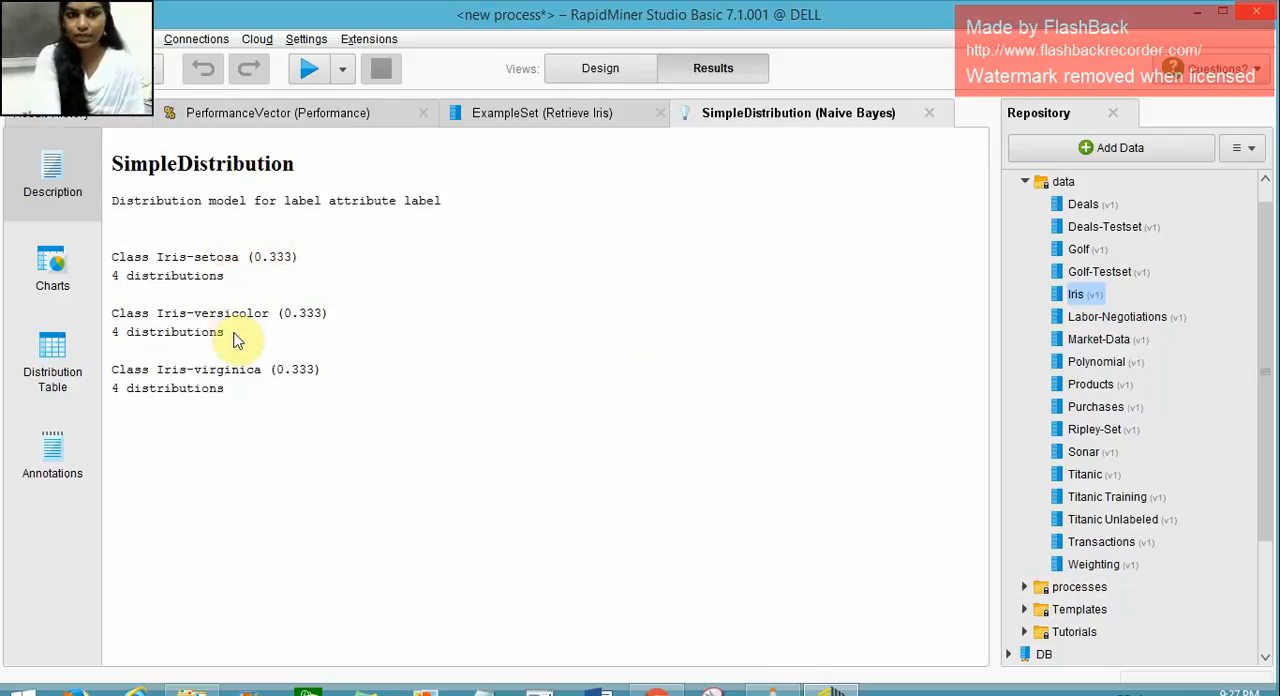
{"action": "mouse_move", "coordinate": [330, 148]}
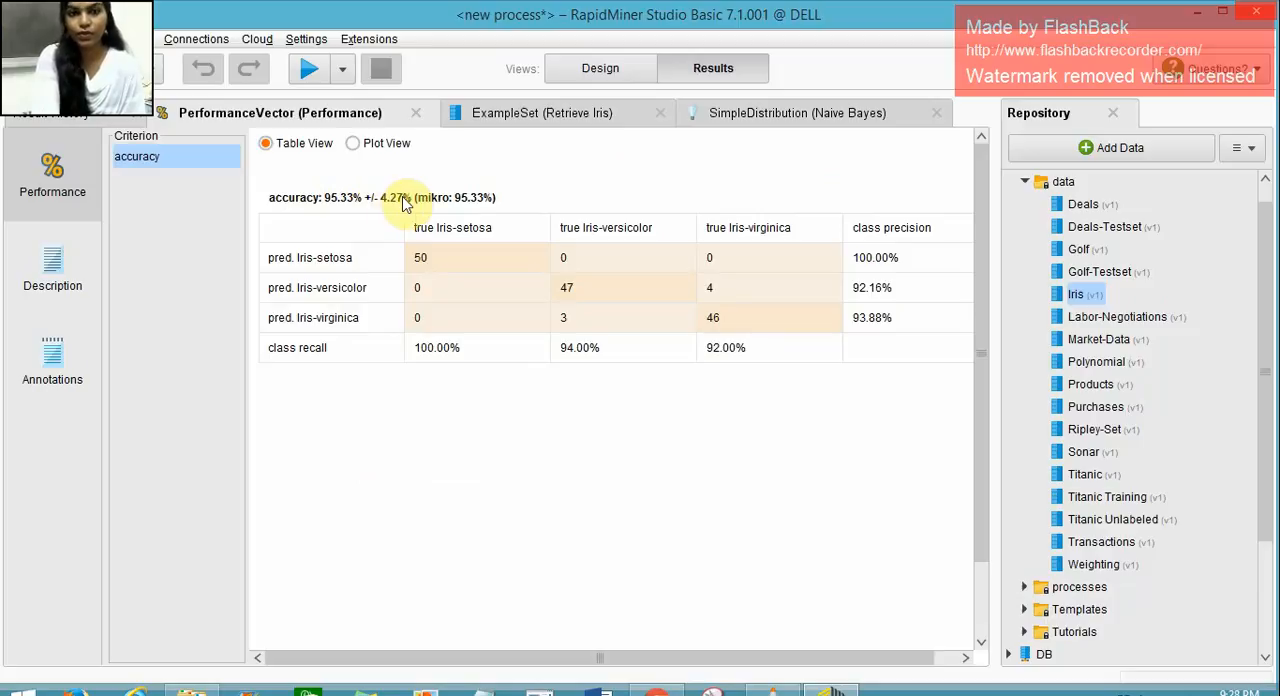
{"action": "mouse_move", "coordinate": [424, 265]}
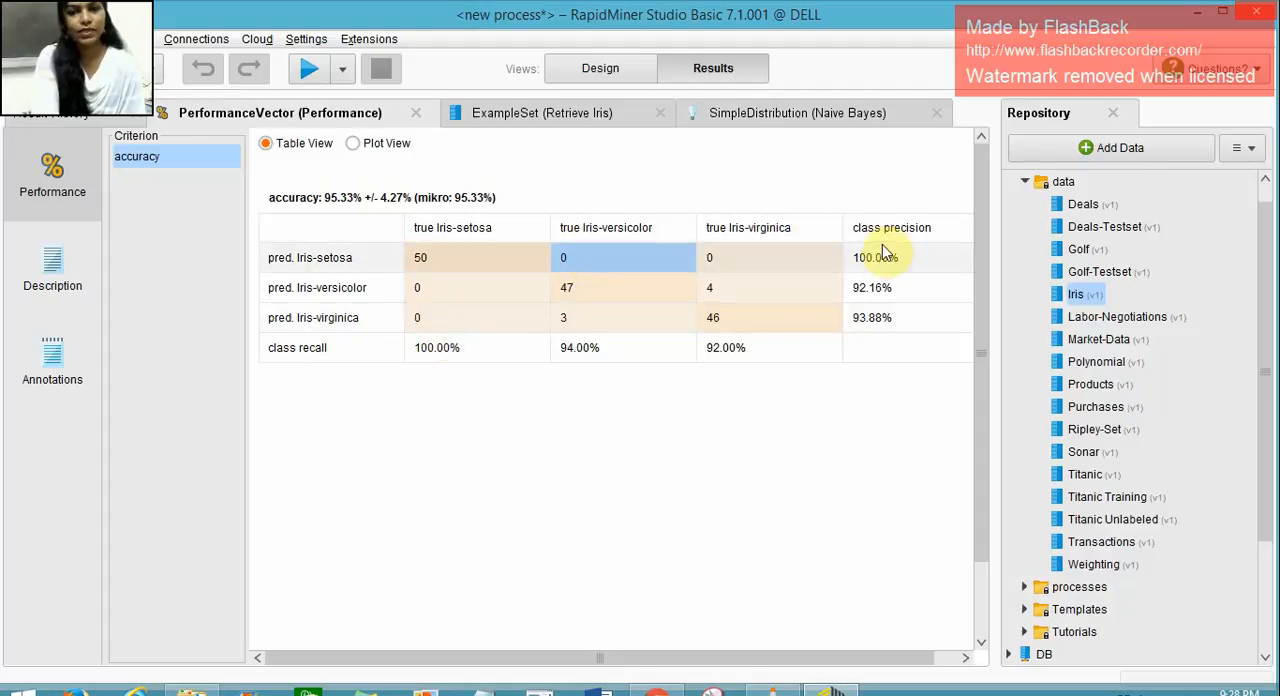
Inspect a class precision value in the performance matrix, then return to Design view.
{"action": "left_click", "coordinate": [884, 257]}
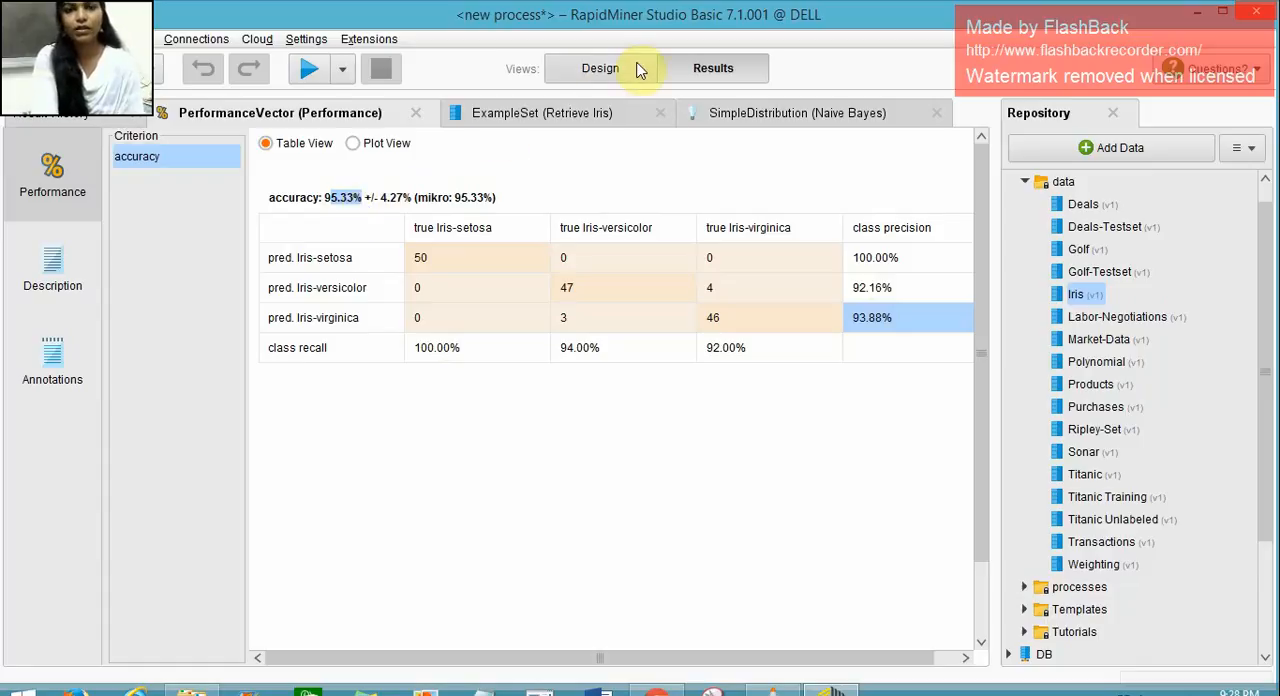
{"action": "left_click", "coordinate": [600, 68]}
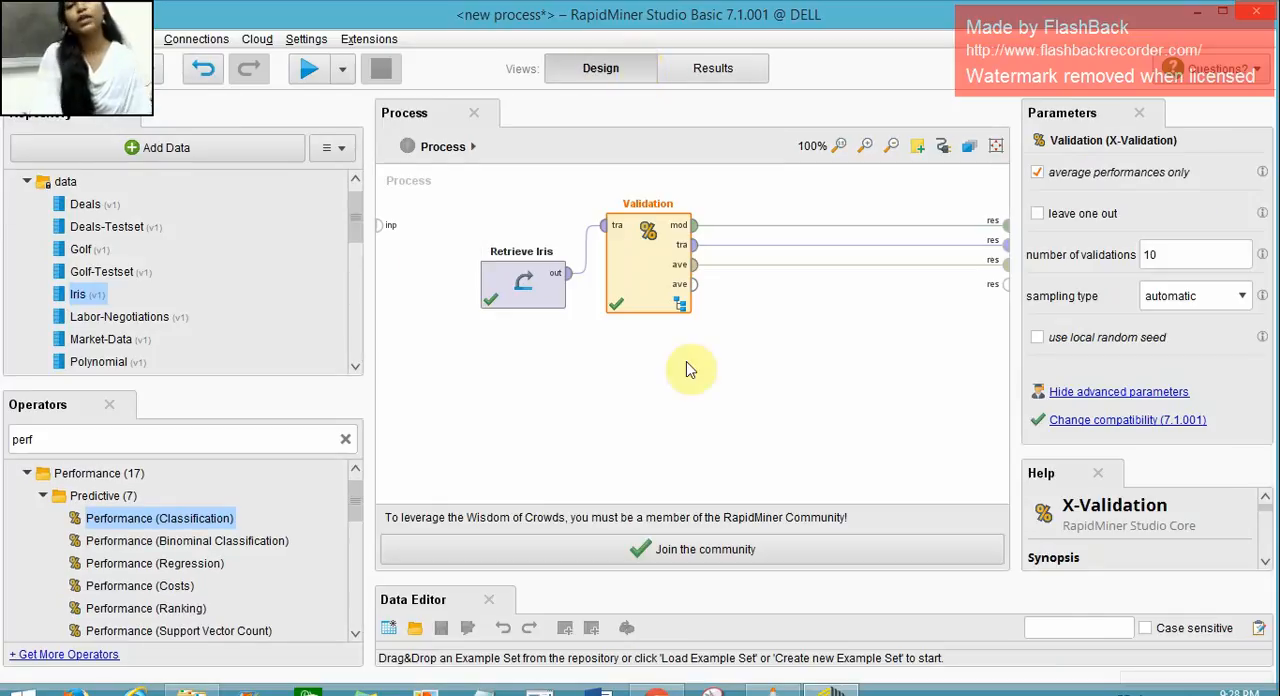